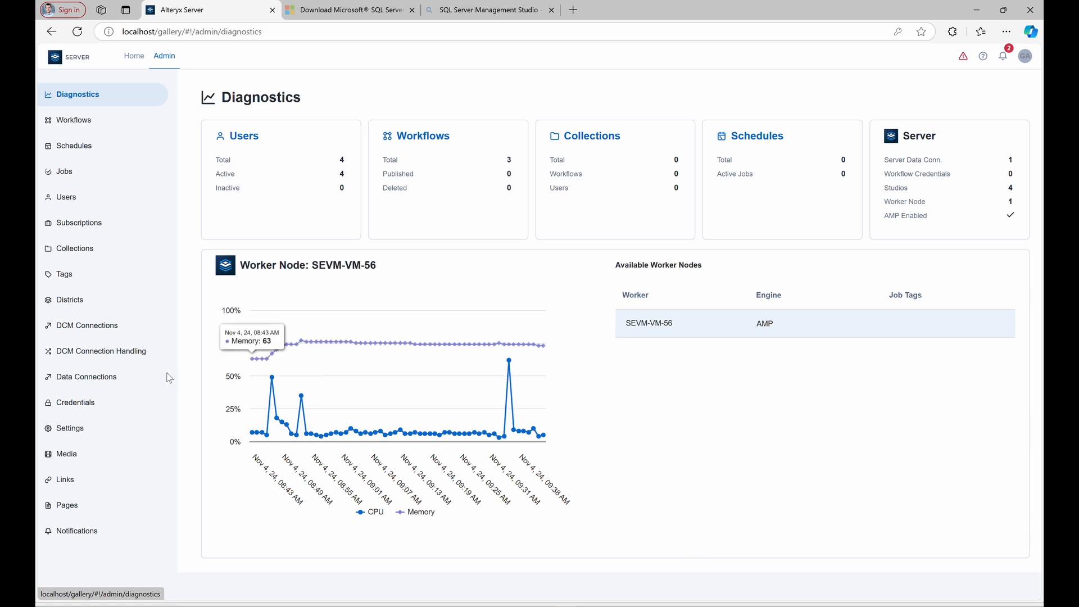
mouse_move(84, 376)
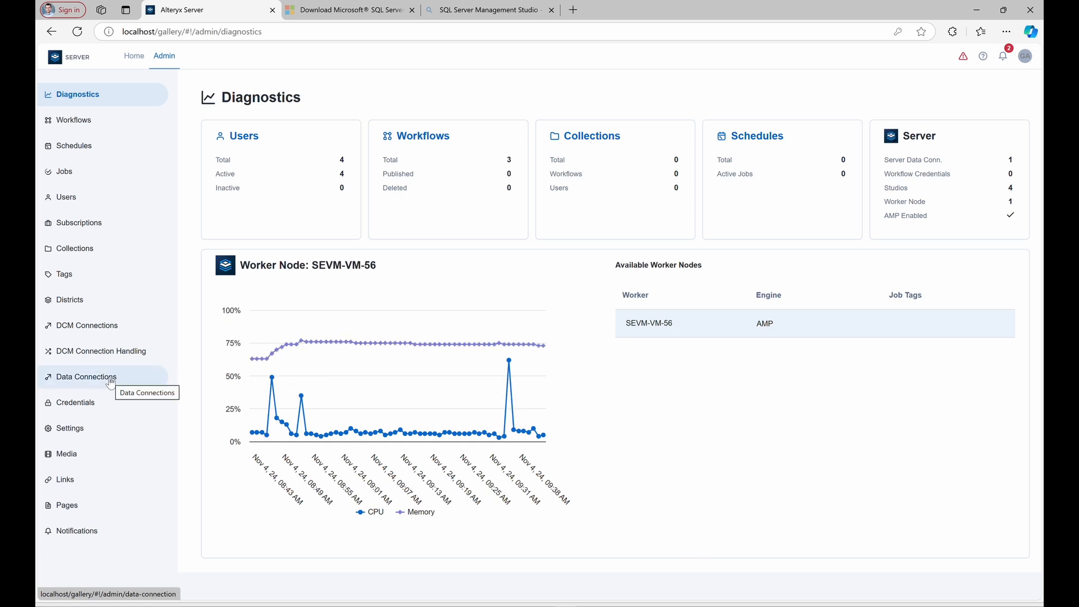
View the MyAlias data connection's details from the Data Connections list.
click(86, 377)
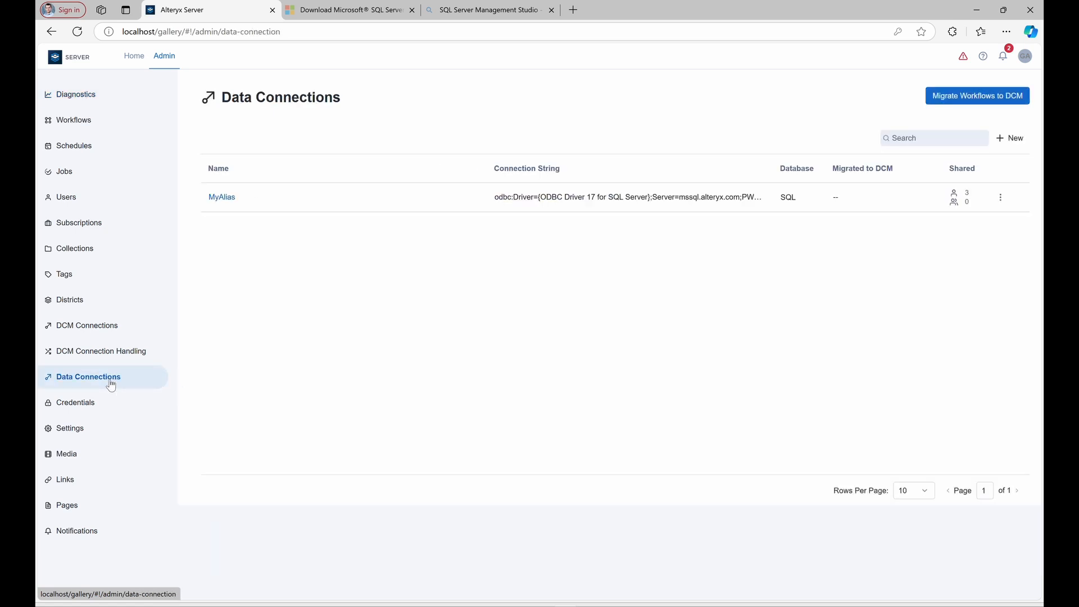
click(222, 197)
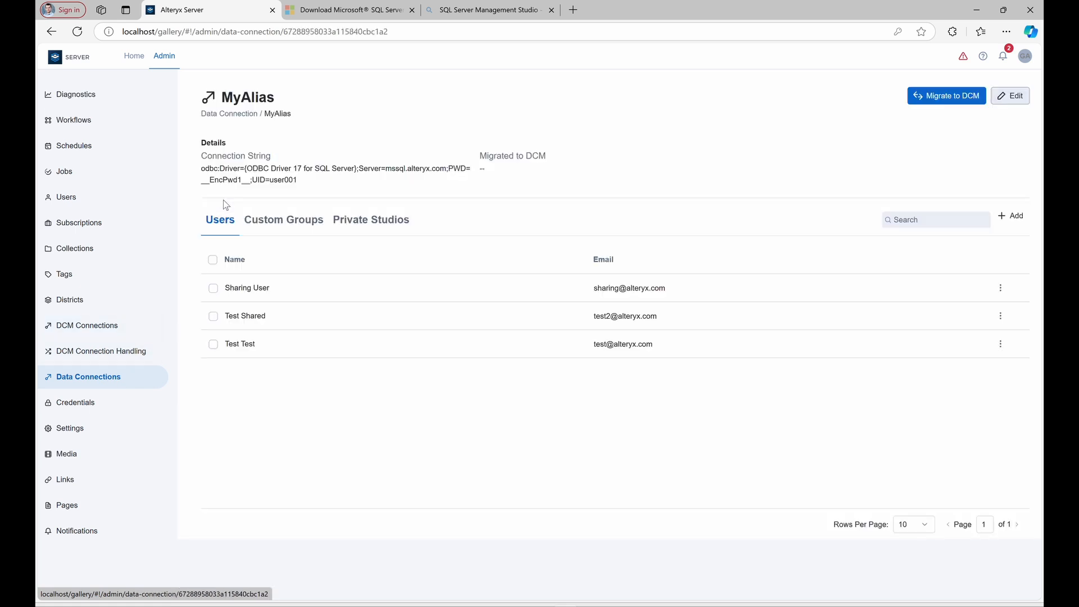
mouse_move(349, 201)
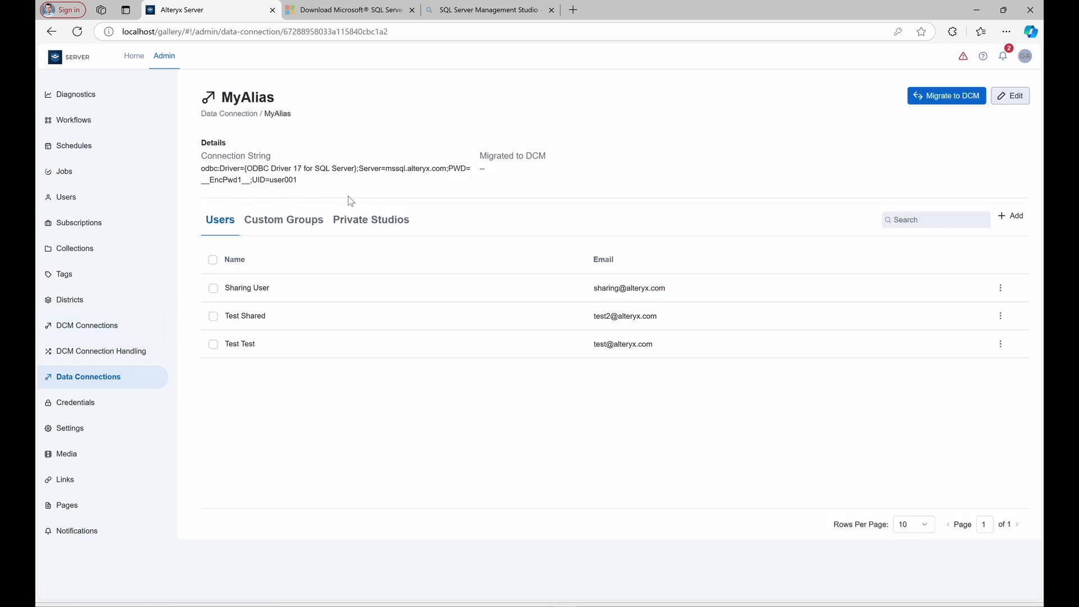
mouse_move(354, 196)
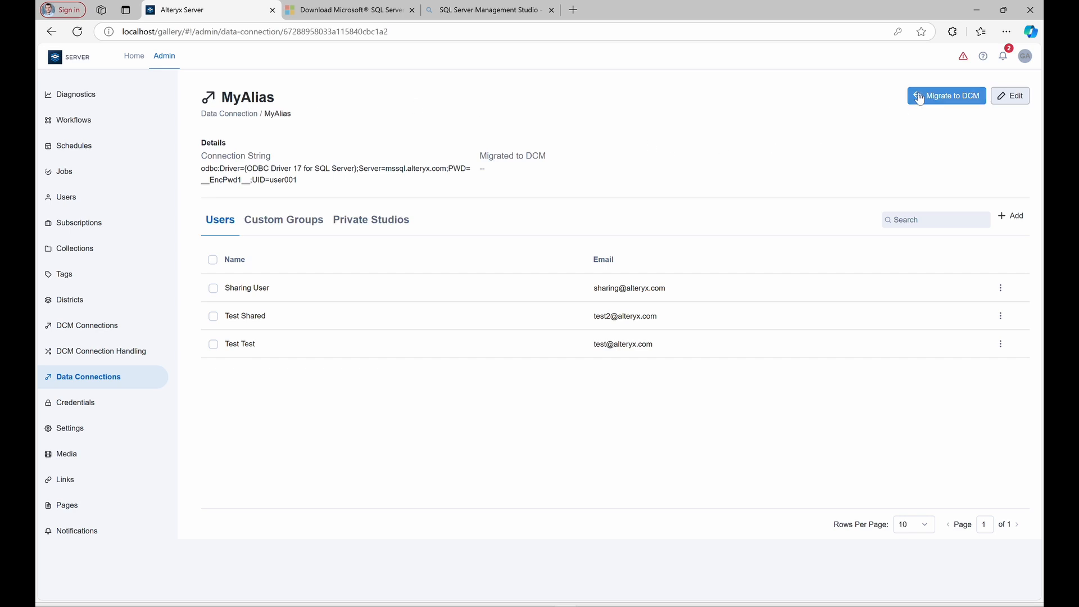
Start migrating MyAlias to DCM and list the candidate DCM connections.
click(947, 96)
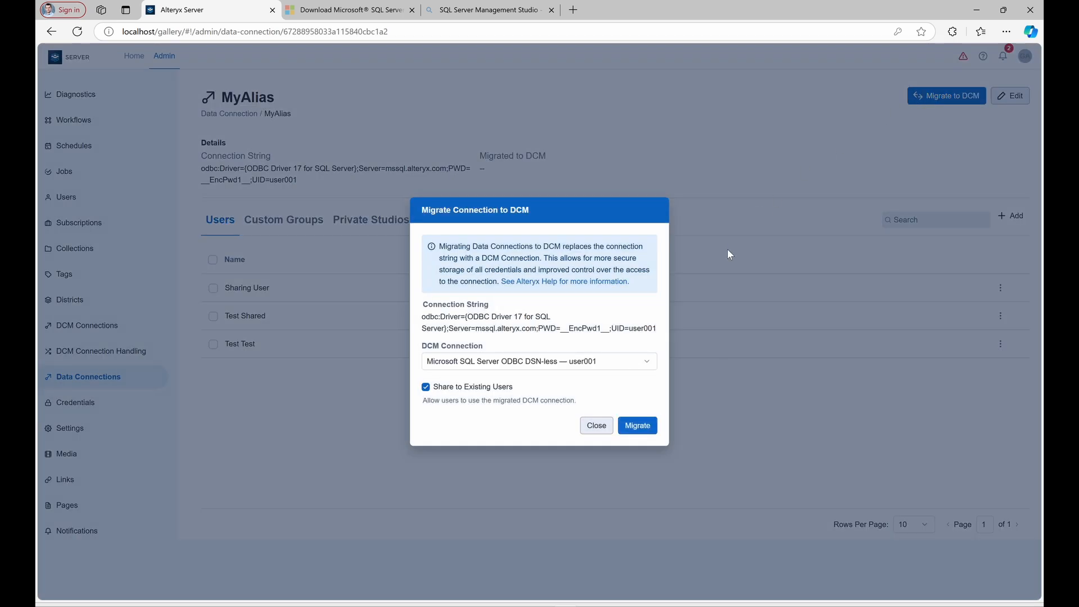
click(539, 361)
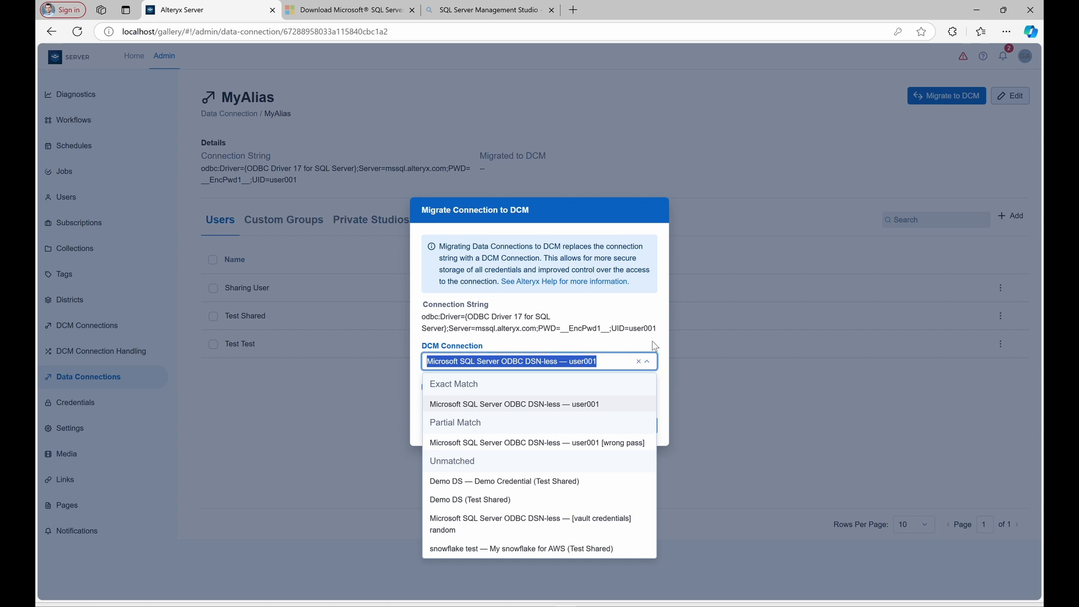
mouse_move(663, 349)
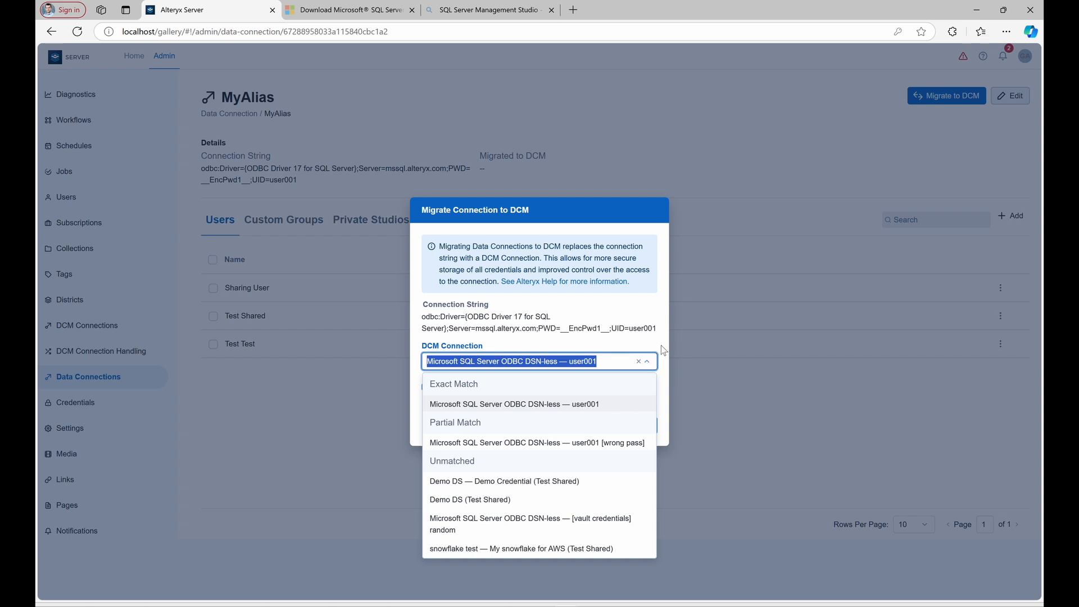
mouse_move(664, 381)
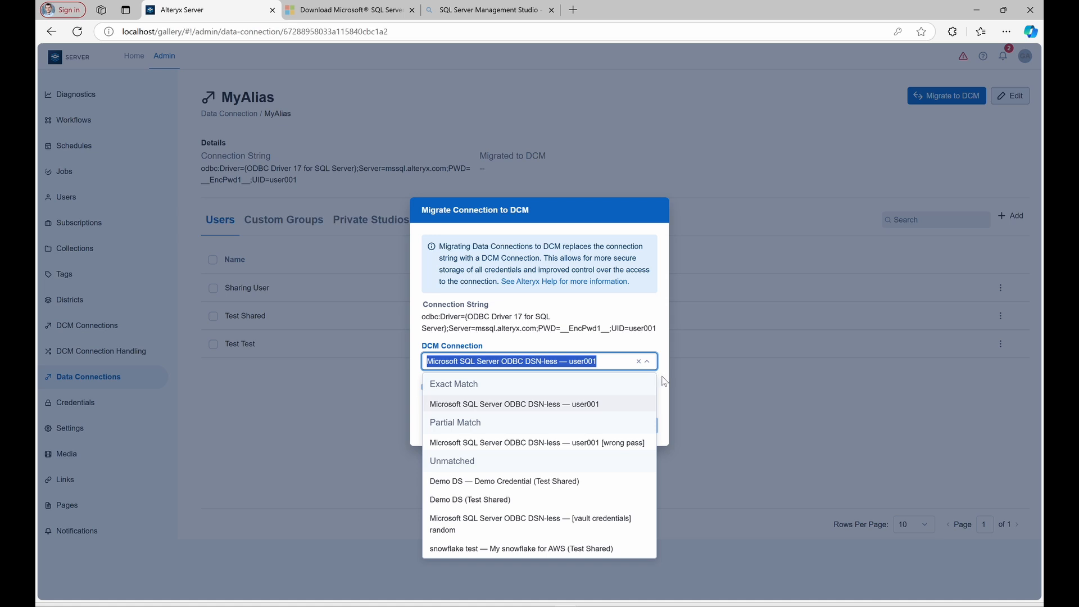
mouse_move(662, 385)
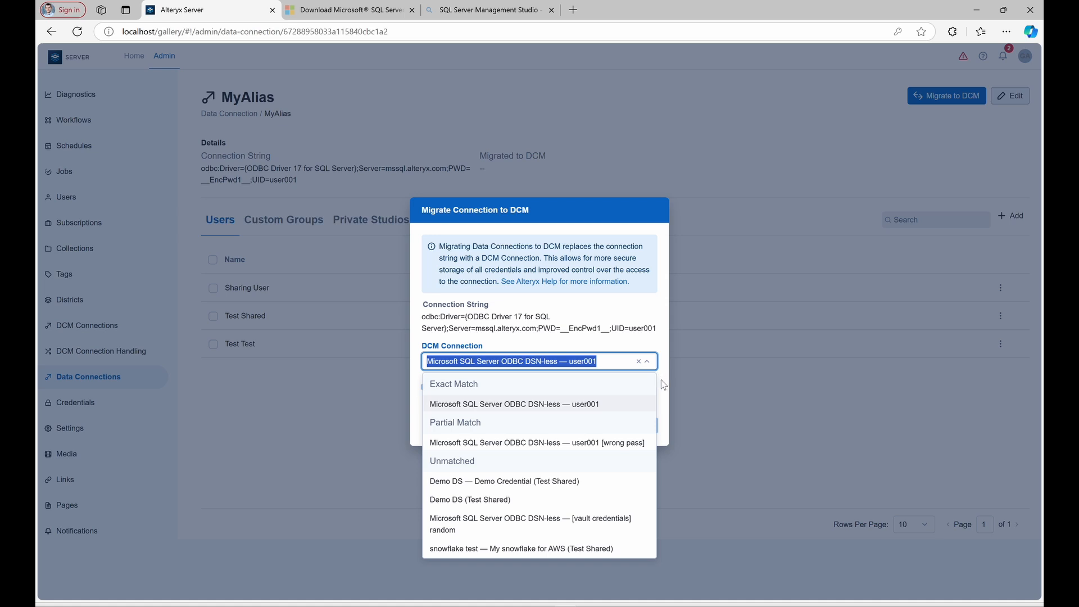
mouse_move(664, 385)
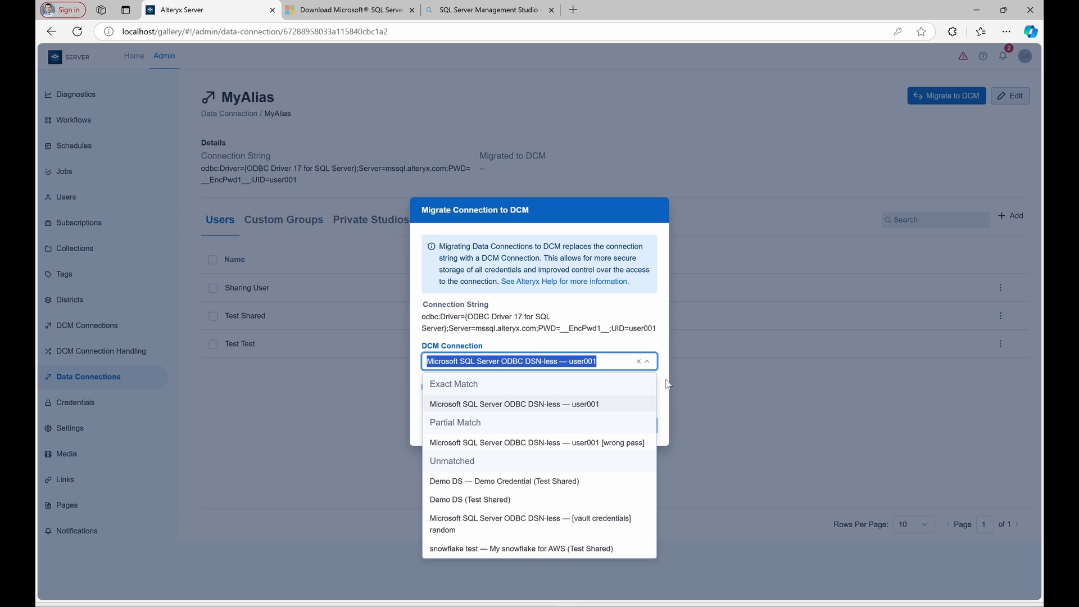
mouse_move(700, 397)
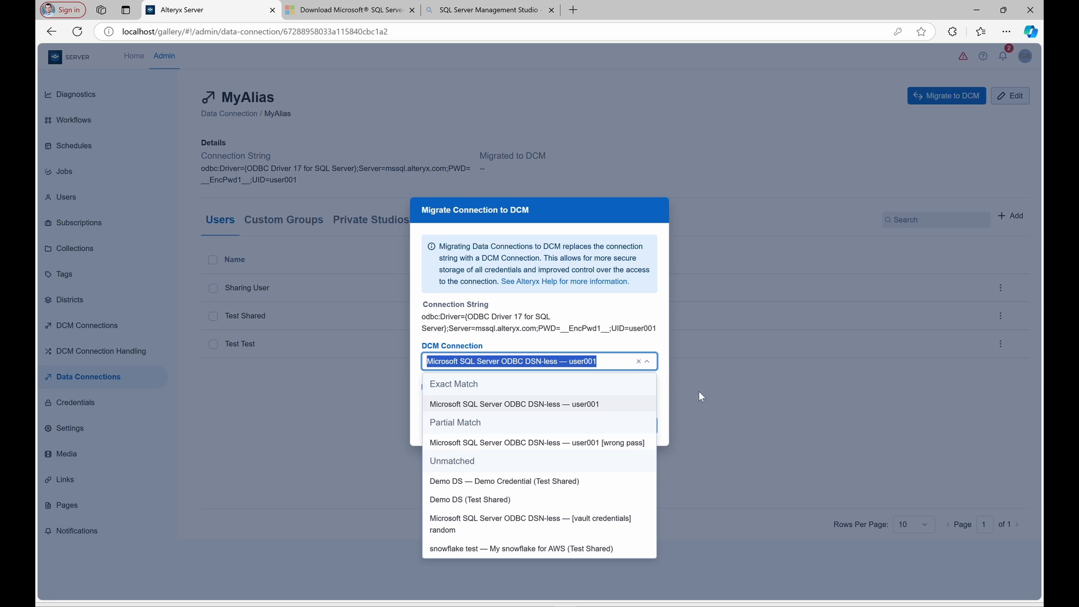
mouse_move(660, 425)
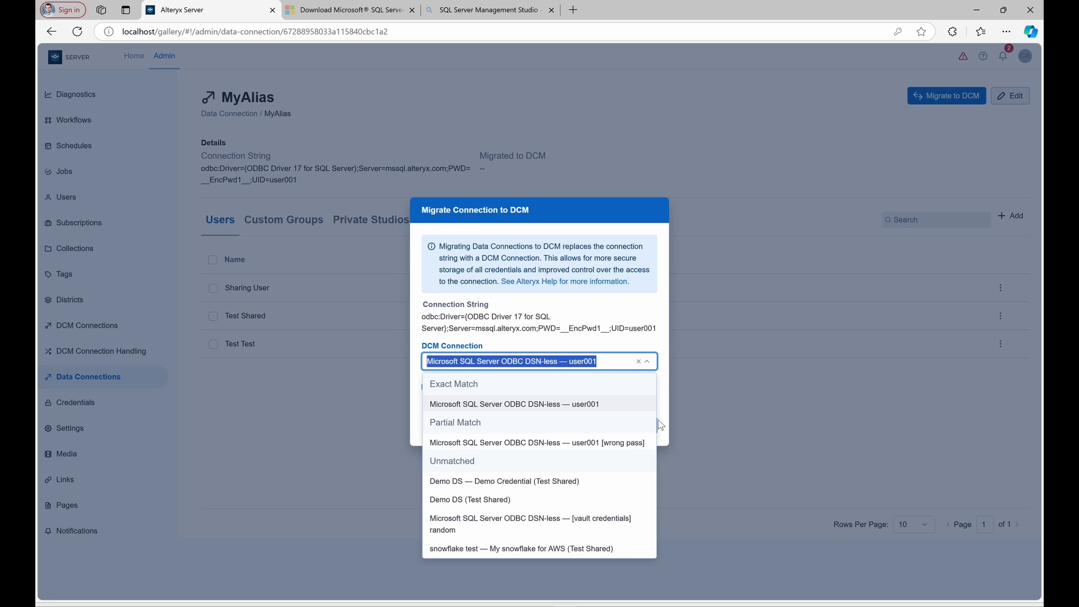
mouse_move(672, 425)
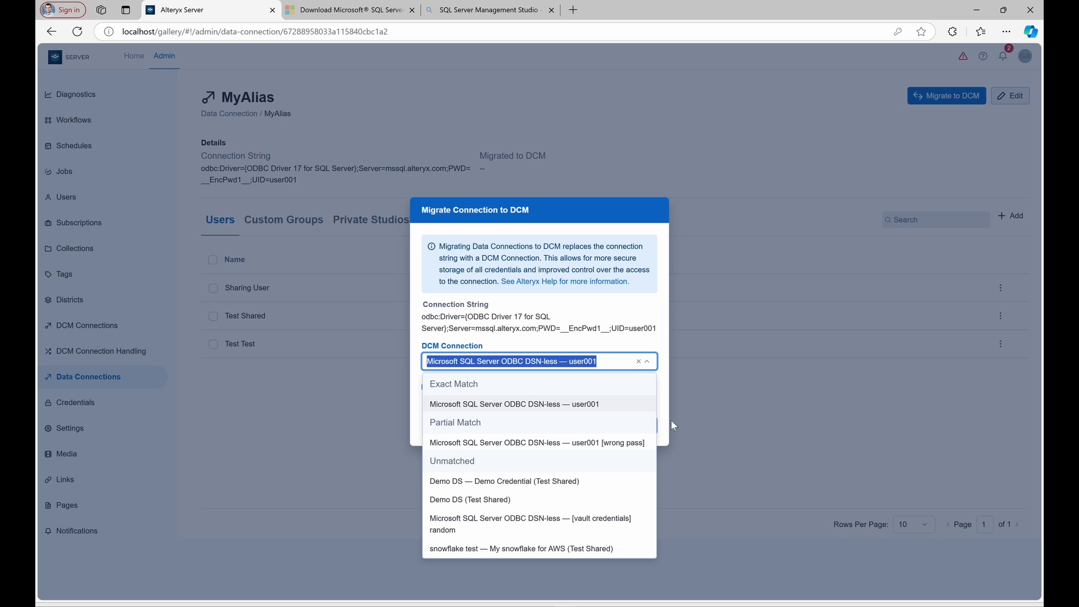
mouse_move(663, 461)
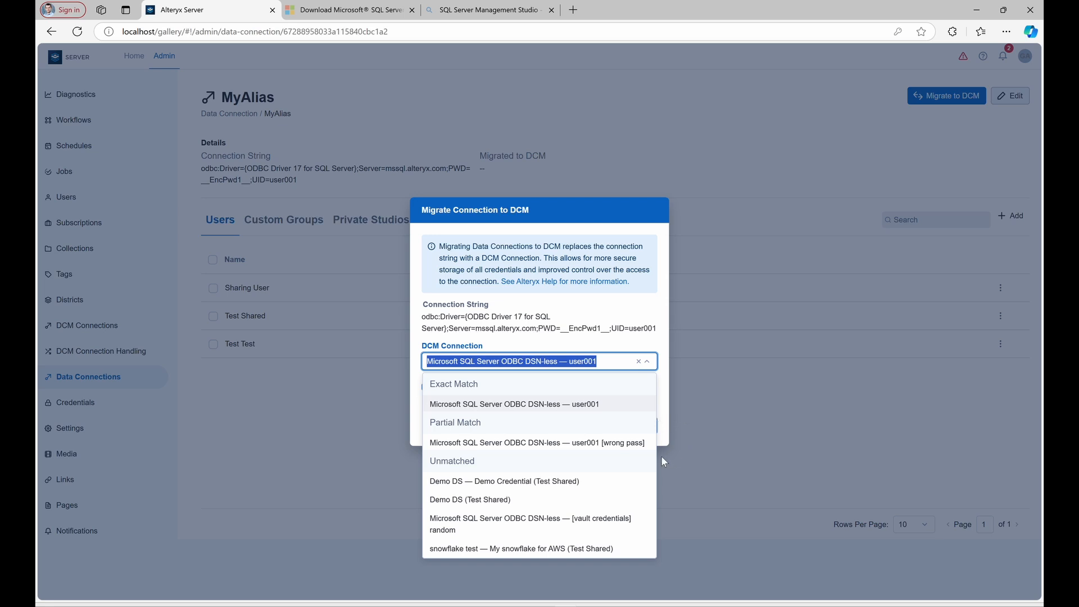
mouse_move(636, 407)
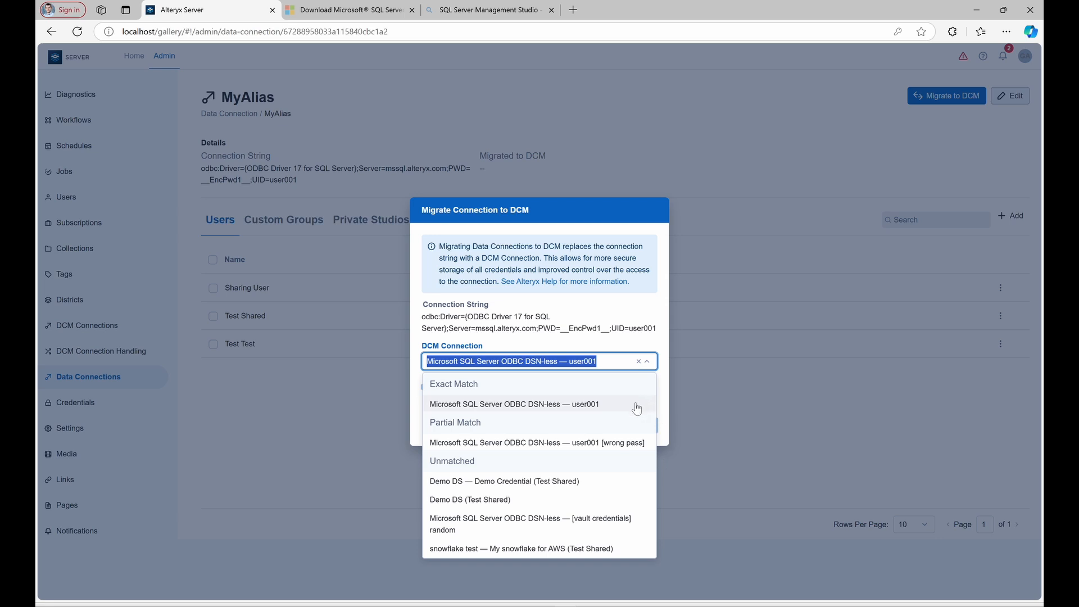
Choose the exact-match Microsoft SQL Server ODBC DSN-less — user001 connection, sharing to existing users.
click(515, 403)
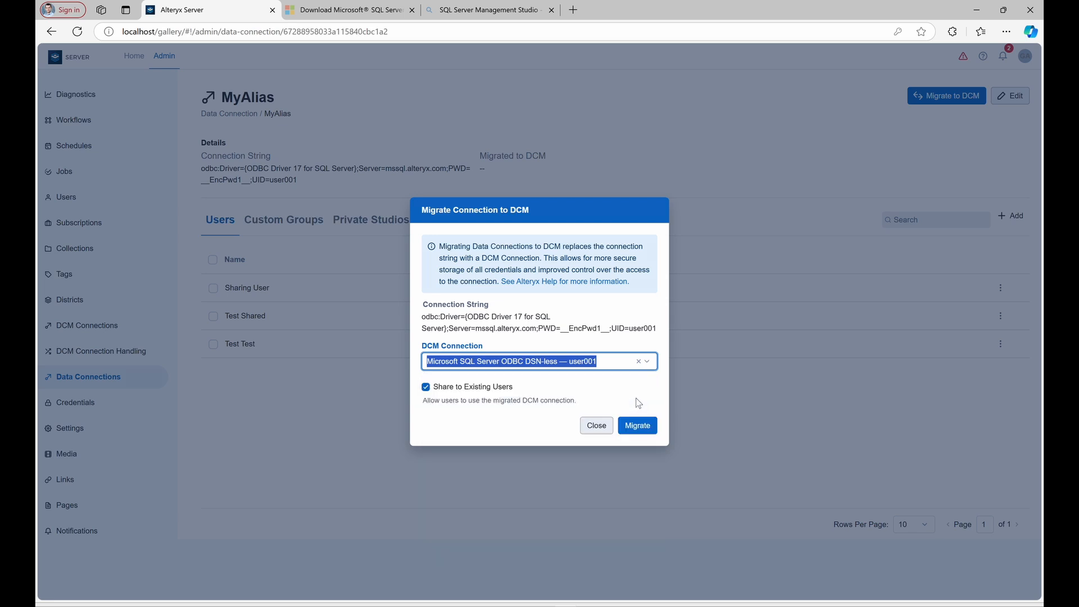
mouse_move(632, 403)
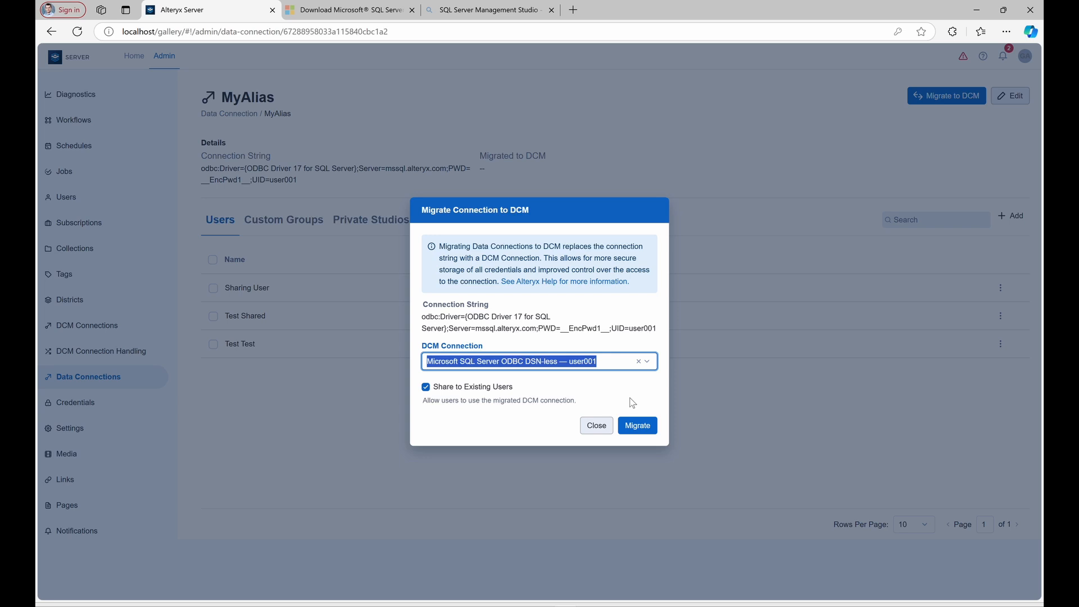
mouse_move(596, 400)
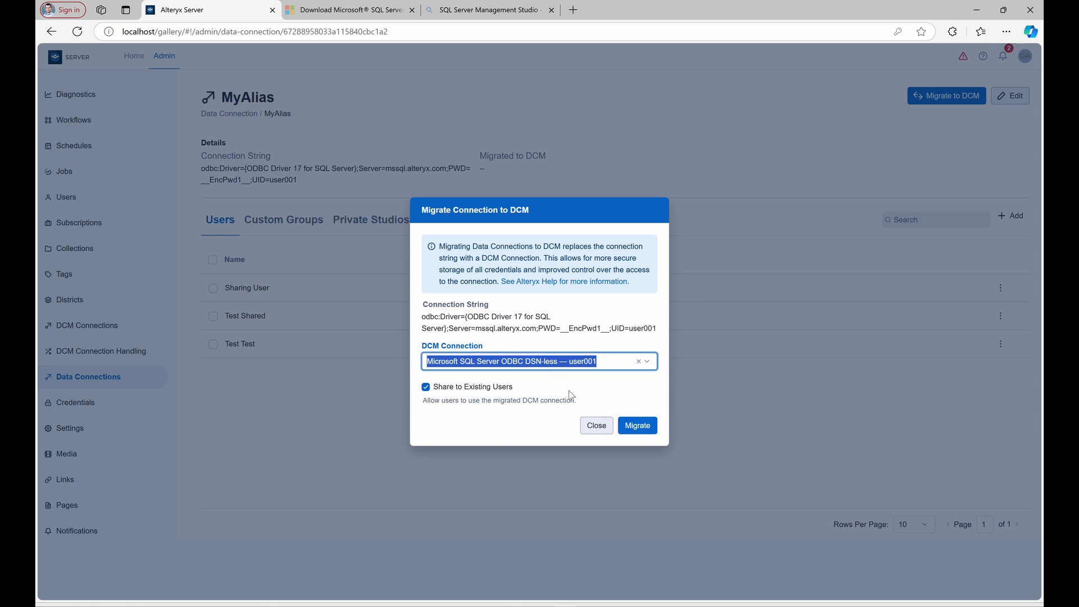
mouse_move(585, 403)
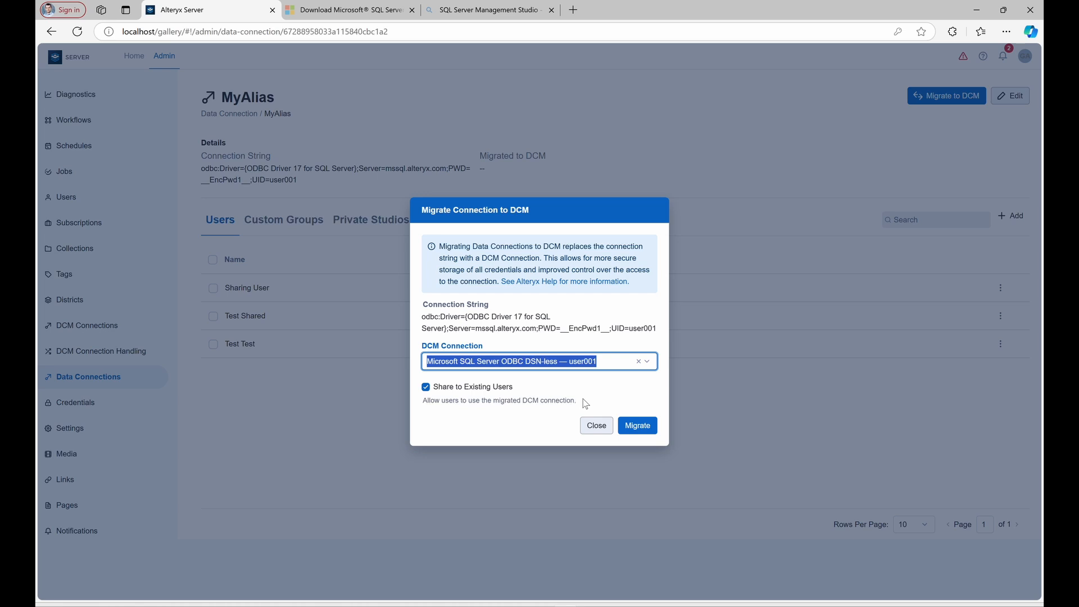
mouse_move(635, 418)
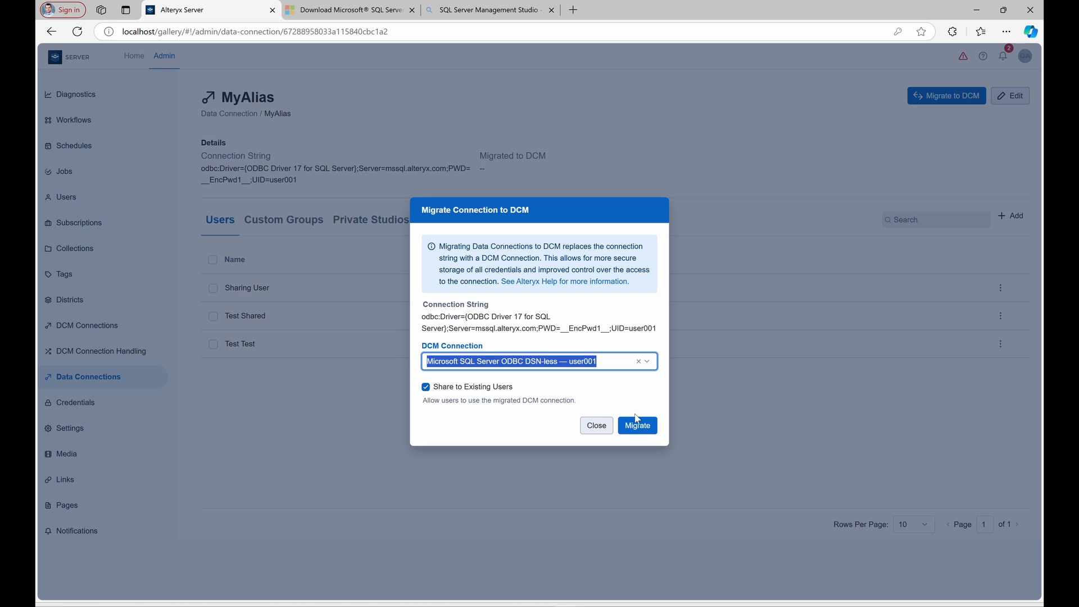
Confirm migration of MyAlias to the Microsoft SQL Server ODBC DSN-less — user001 connection.
click(637, 425)
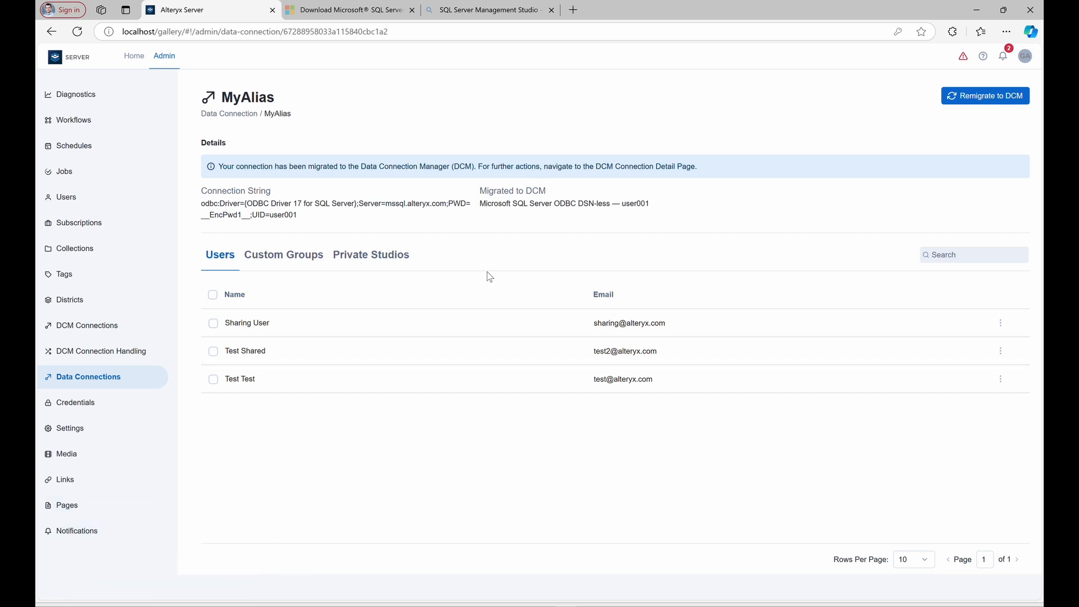
mouse_move(544, 227)
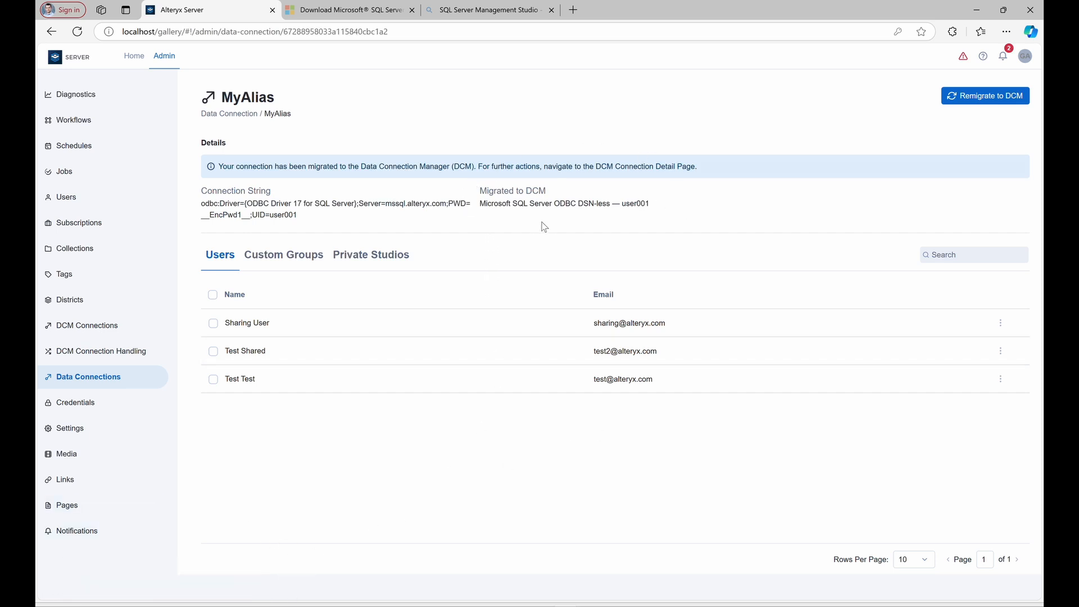
mouse_move(664, 209)
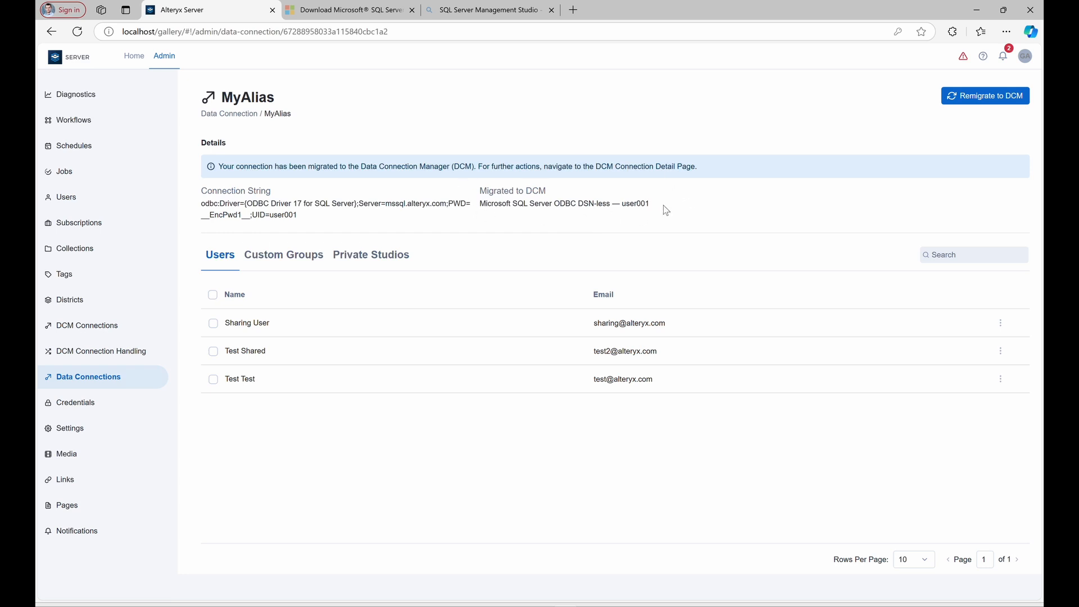
mouse_move(129, 261)
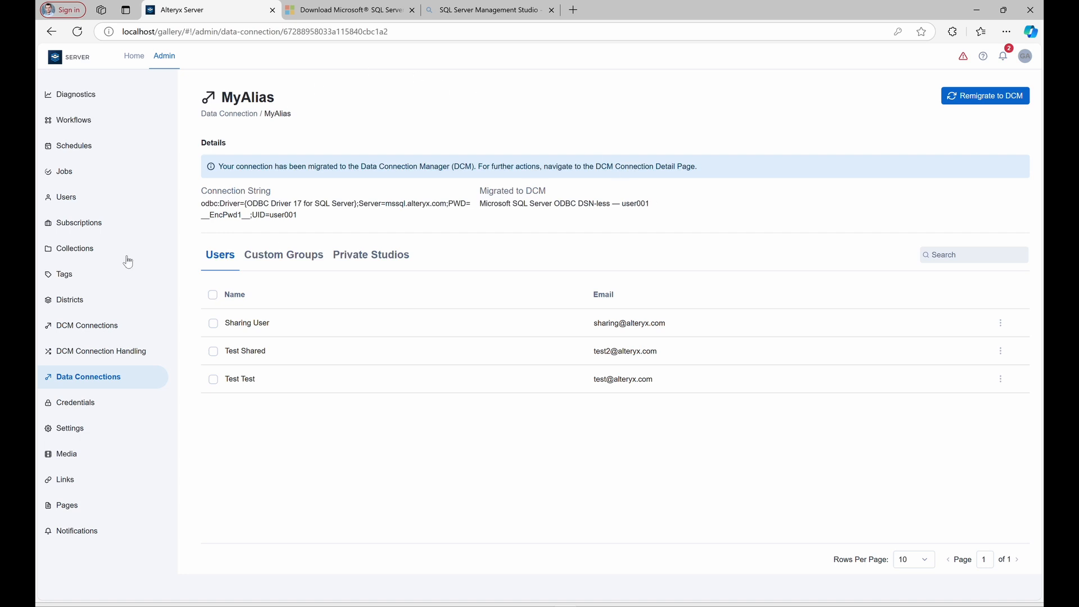
Return to Data Connections and start migrating all workflows to DCM.
click(87, 377)
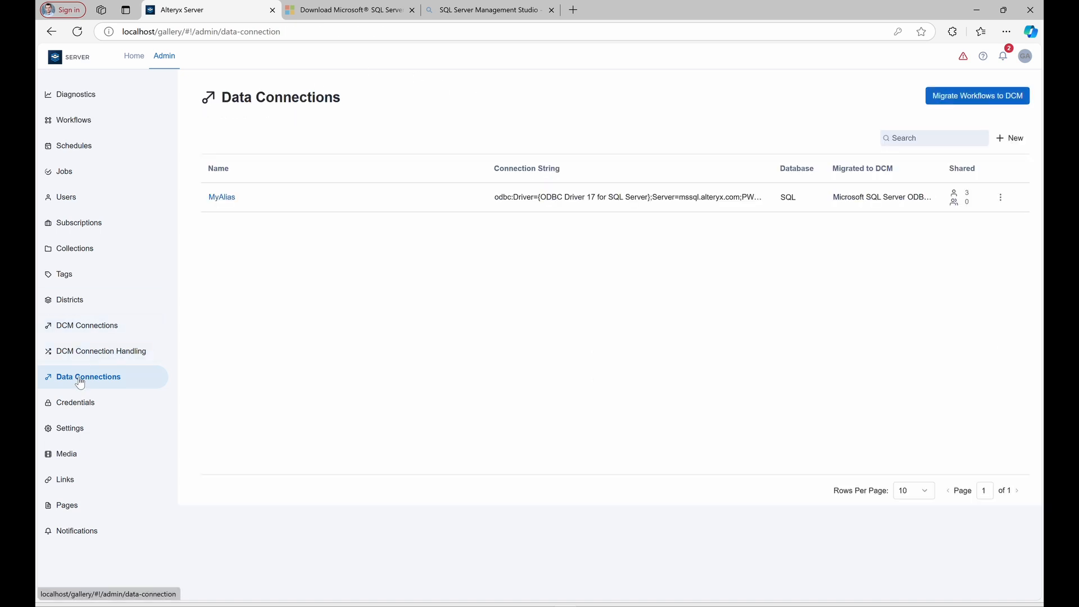
mouse_move(767, 335)
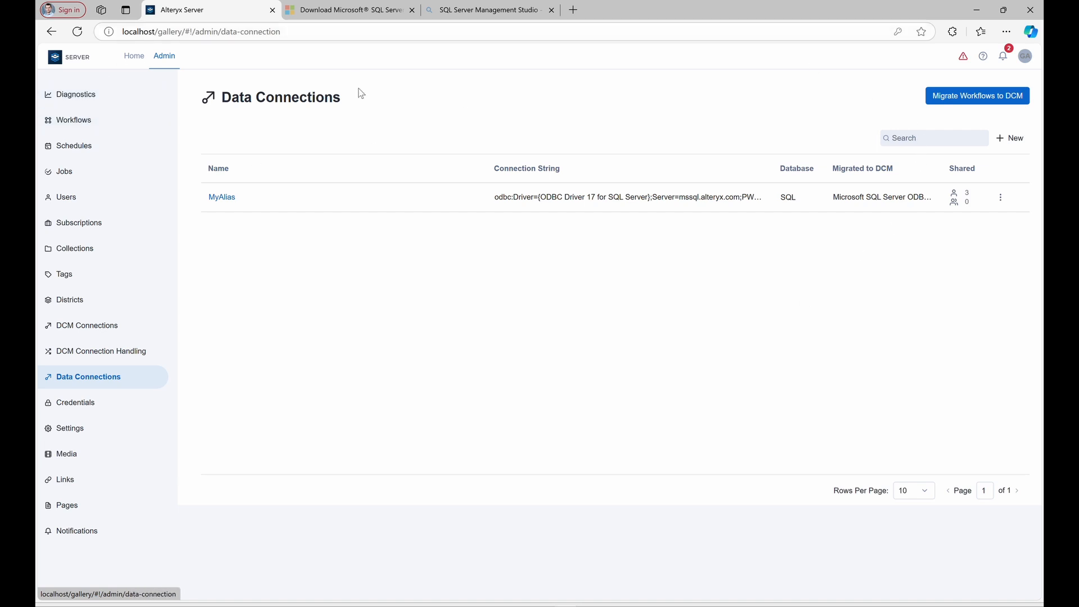
mouse_move(1014, 71)
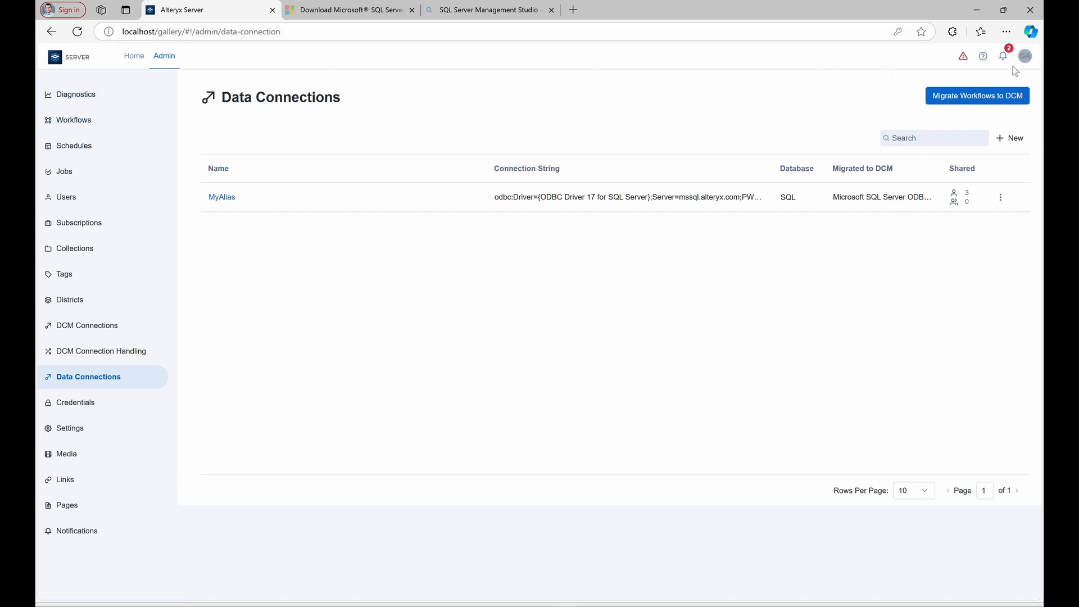
click(977, 96)
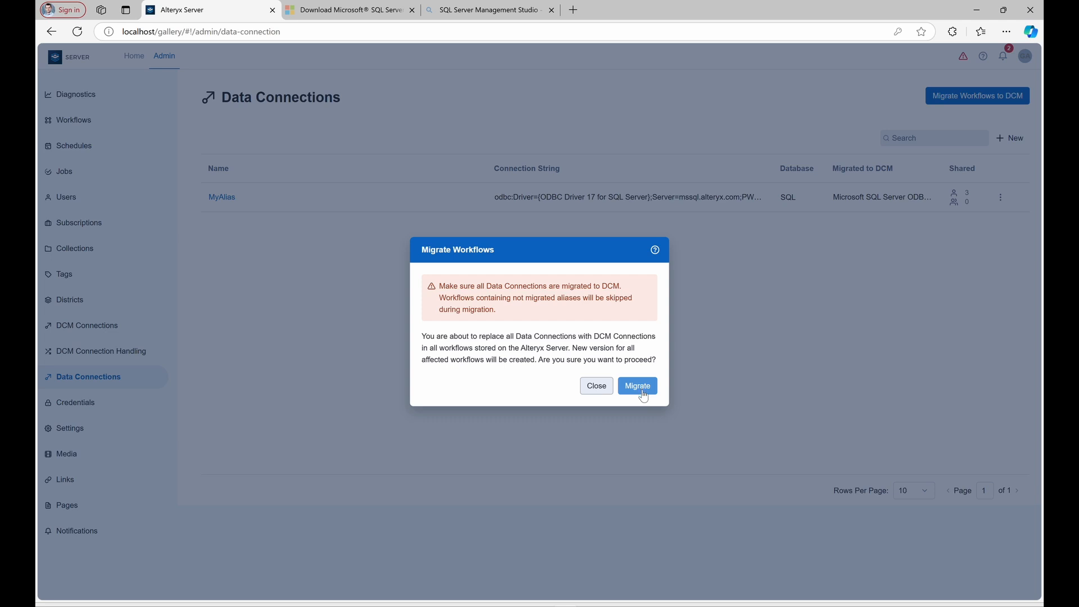
Run the workflow migration: 0 migrated, 3 skipped, 0 failed.
click(636, 385)
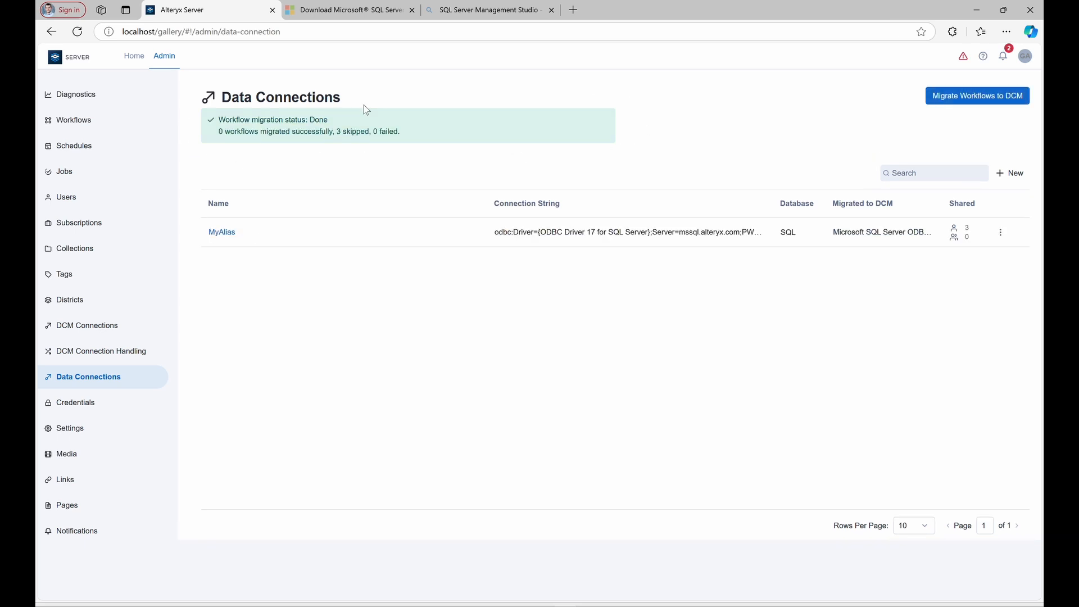
mouse_move(299, 142)
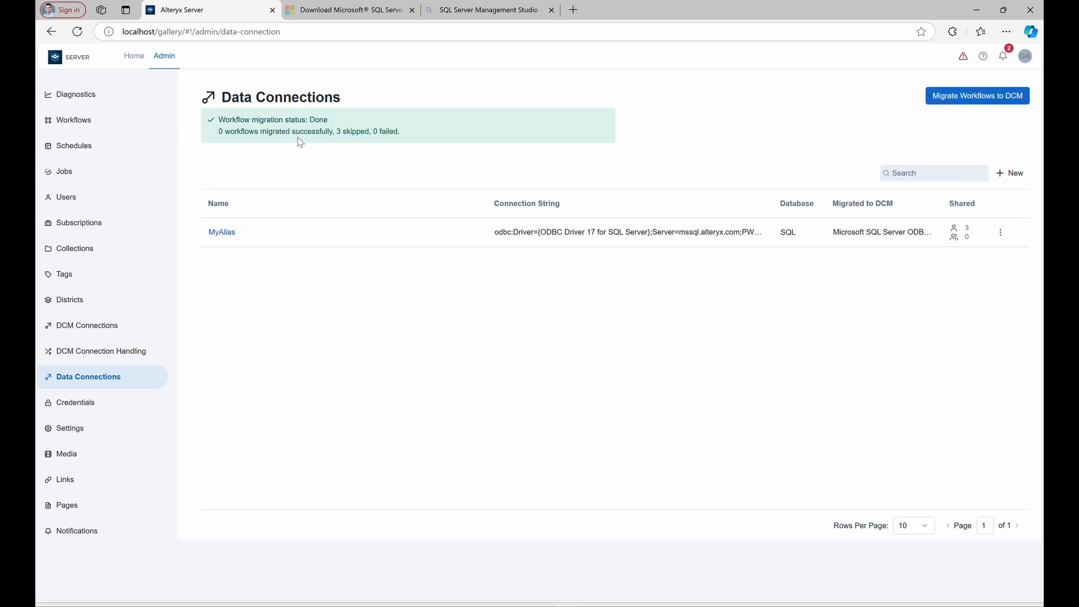
mouse_move(353, 142)
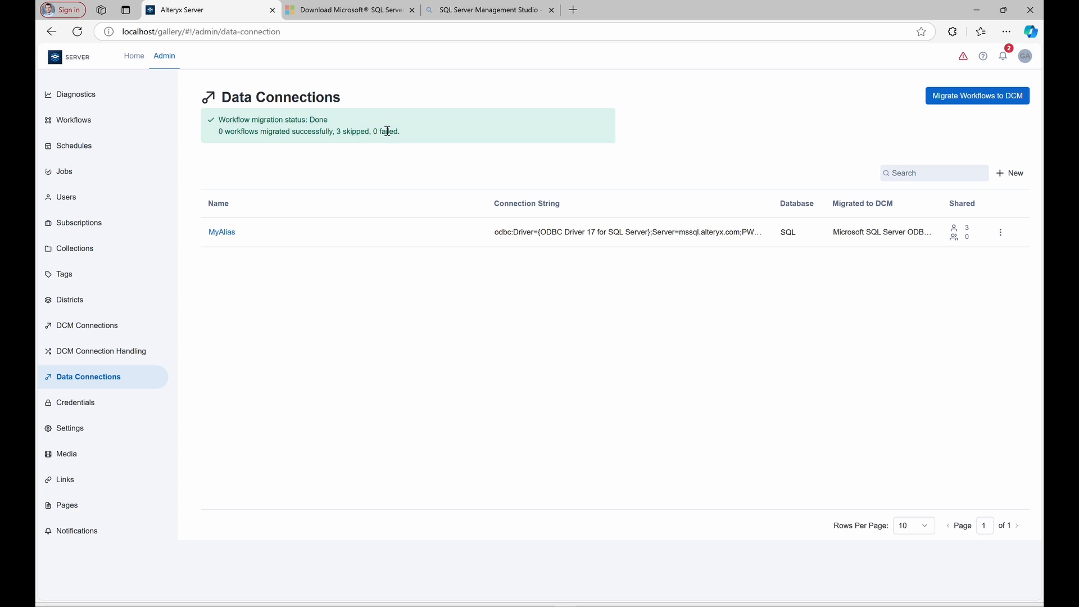
mouse_move(412, 149)
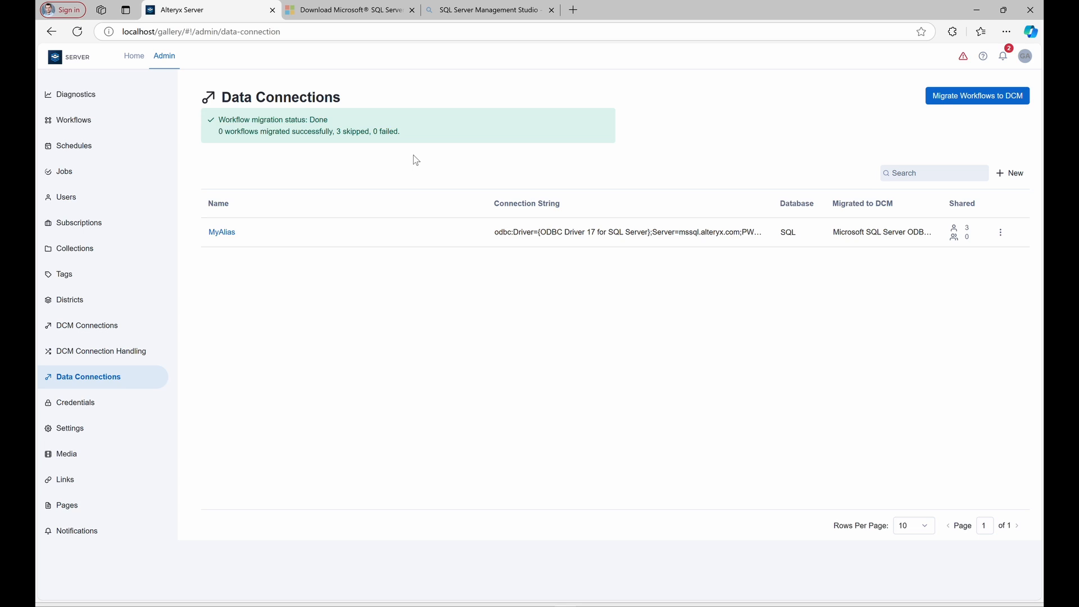
mouse_move(87, 325)
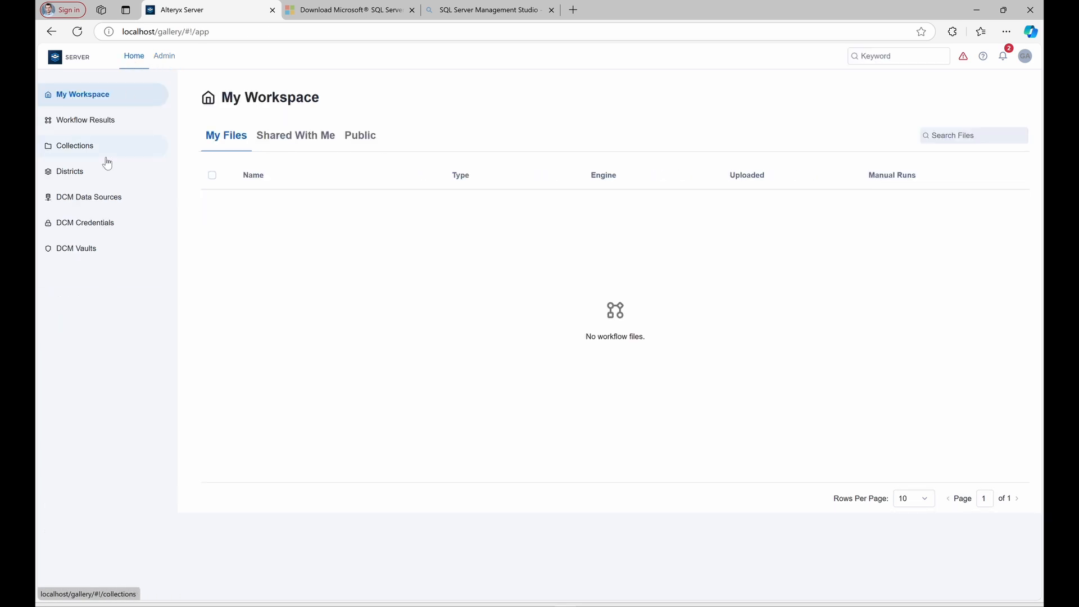
View the Microsoft SQL Server ODBC DSN-less DCM data source with its three connections.
click(90, 197)
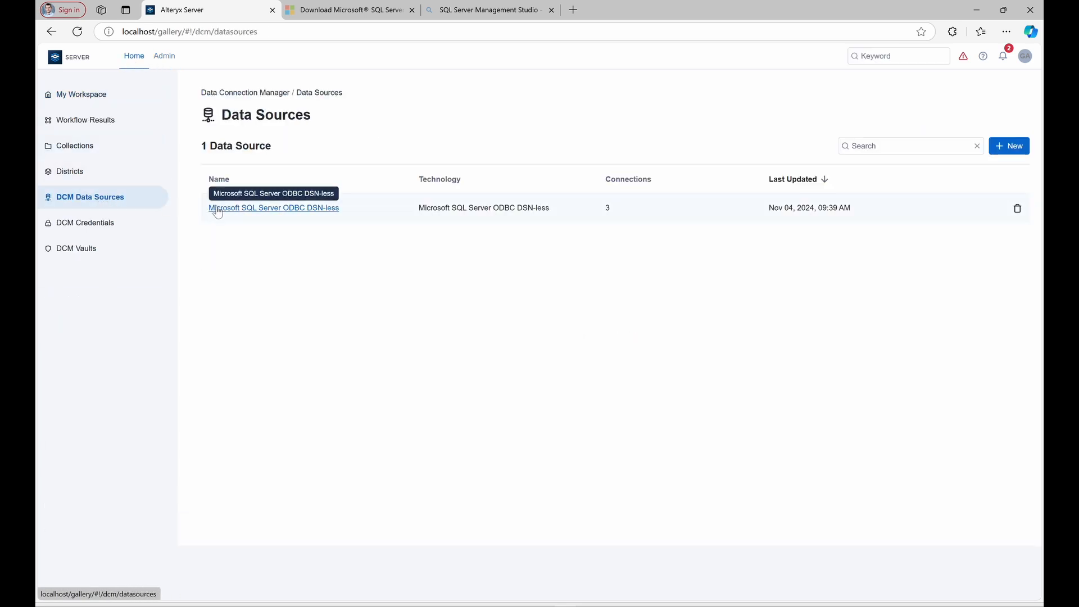
click(273, 207)
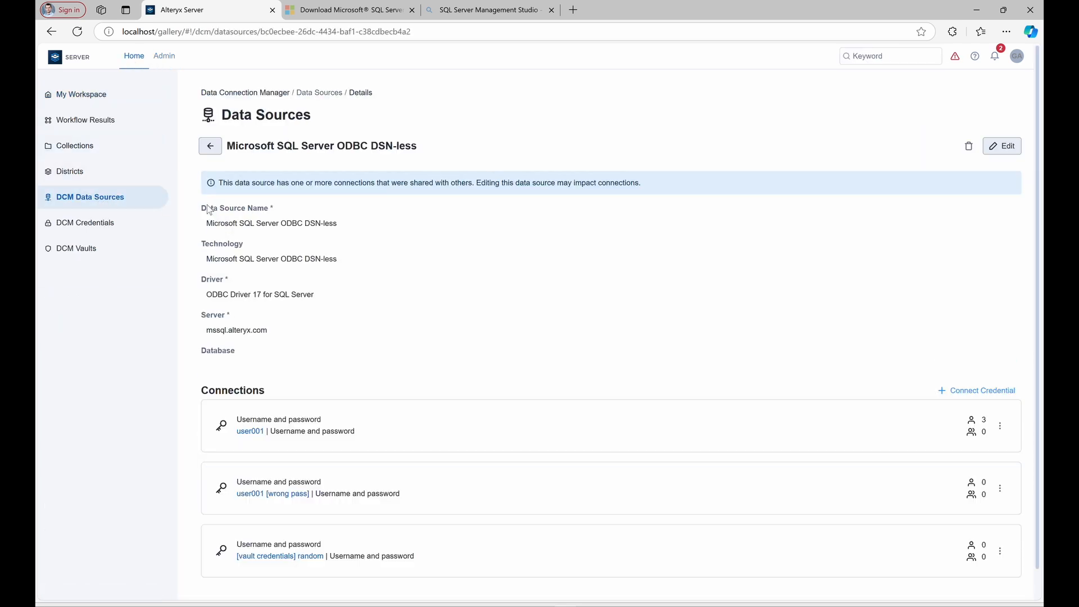
mouse_move(633, 584)
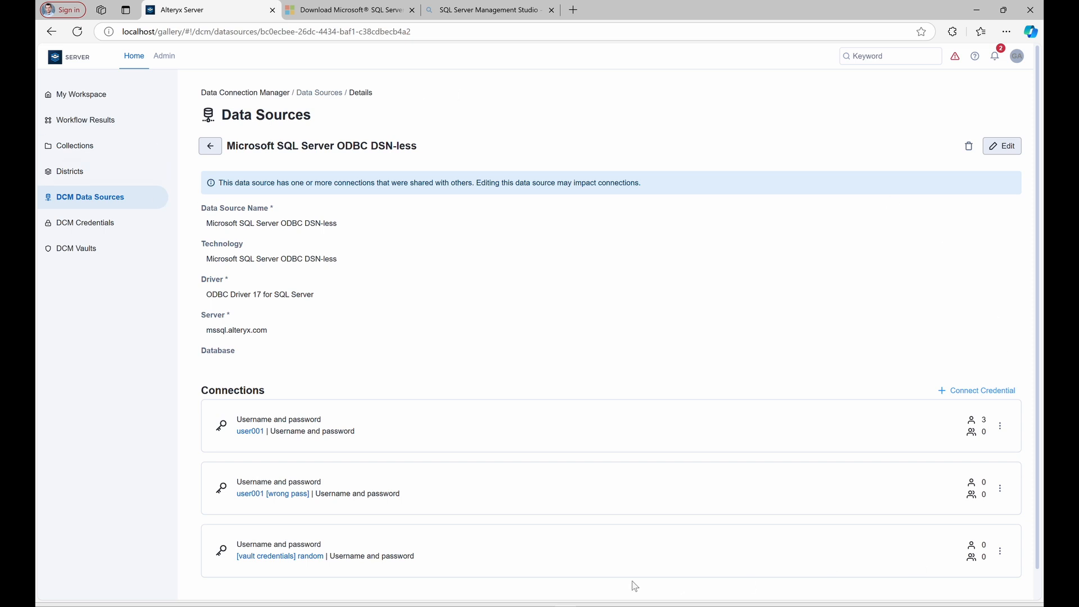
mouse_move(384, 198)
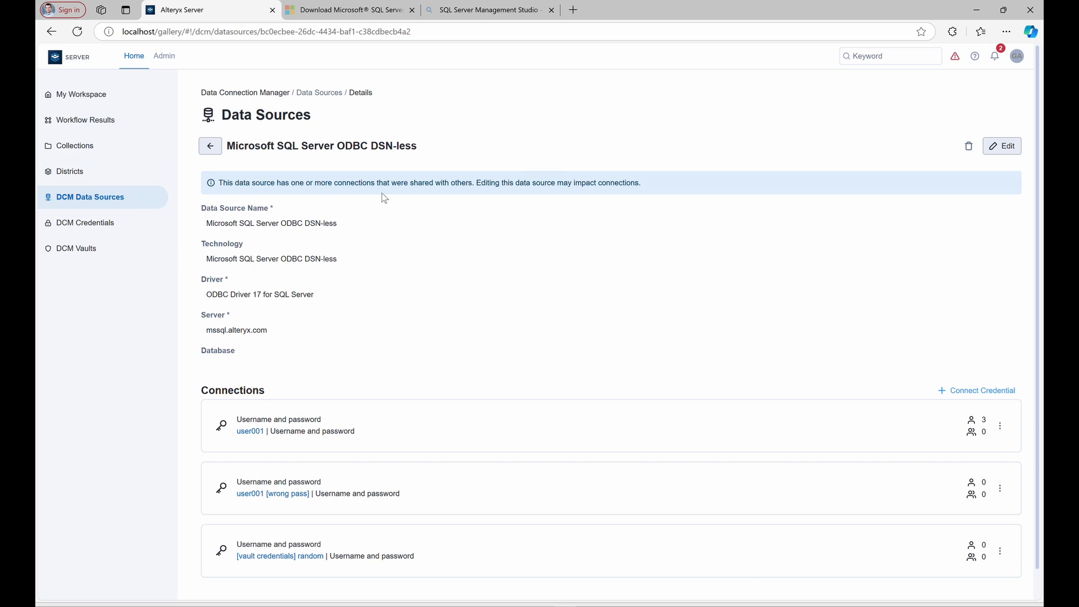
mouse_move(486, 275)
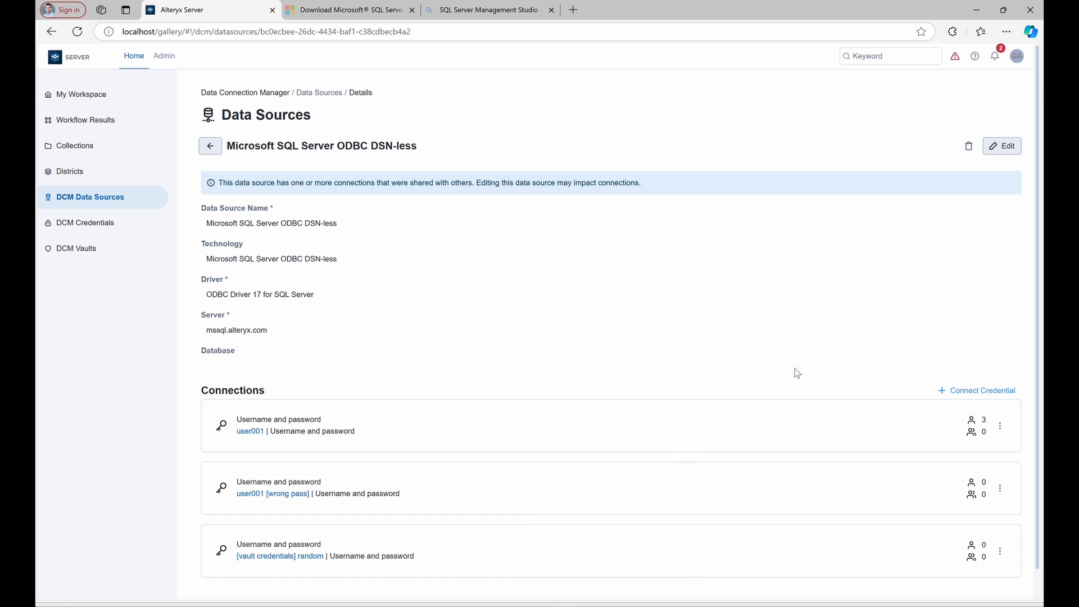
mouse_move(836, 344)
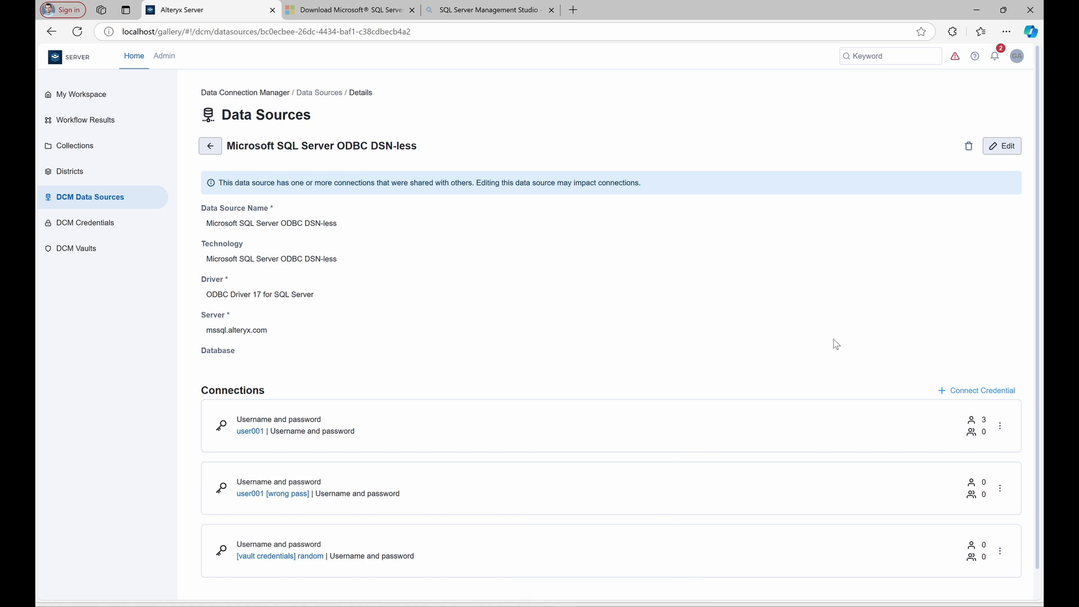
mouse_move(597, 502)
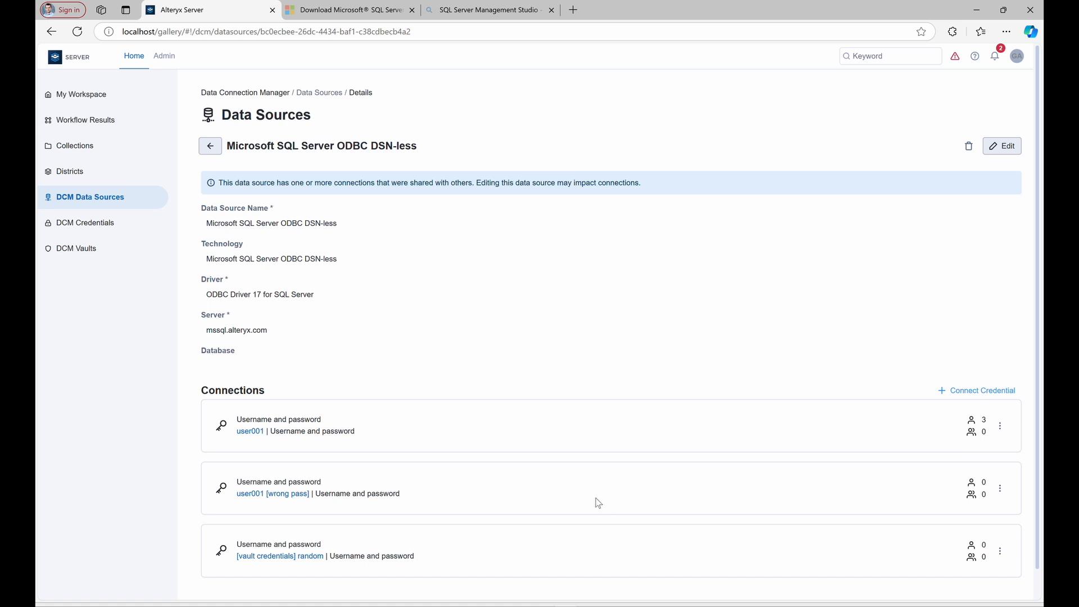